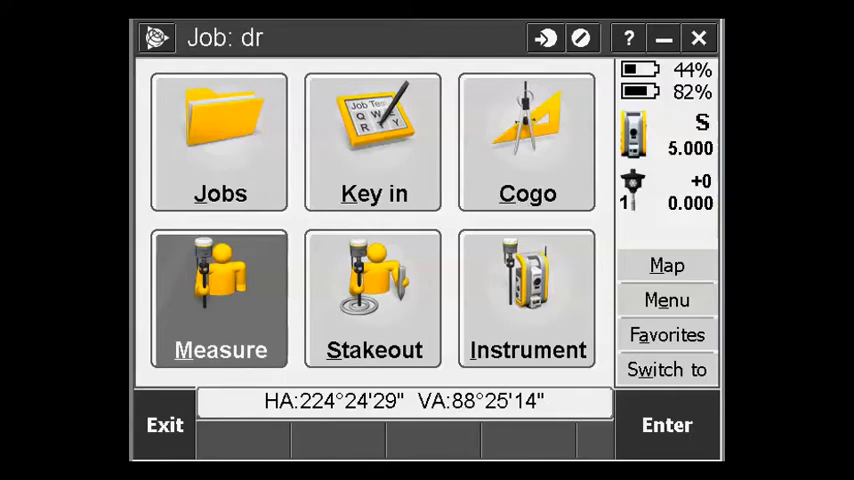
Begin Measure topo with the instrument in reflectorless DR mode for point 112 coded bldg.
{"action": "left_click", "coordinate": [220, 298]}
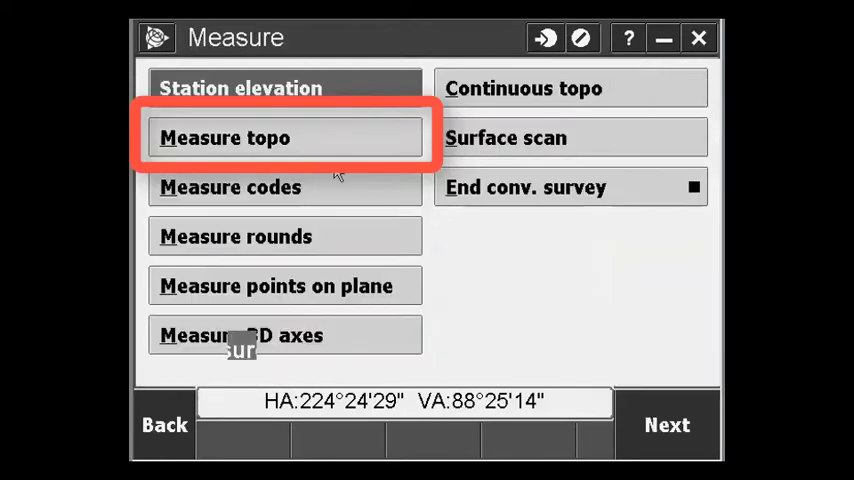
{"action": "left_click", "coordinate": [284, 136]}
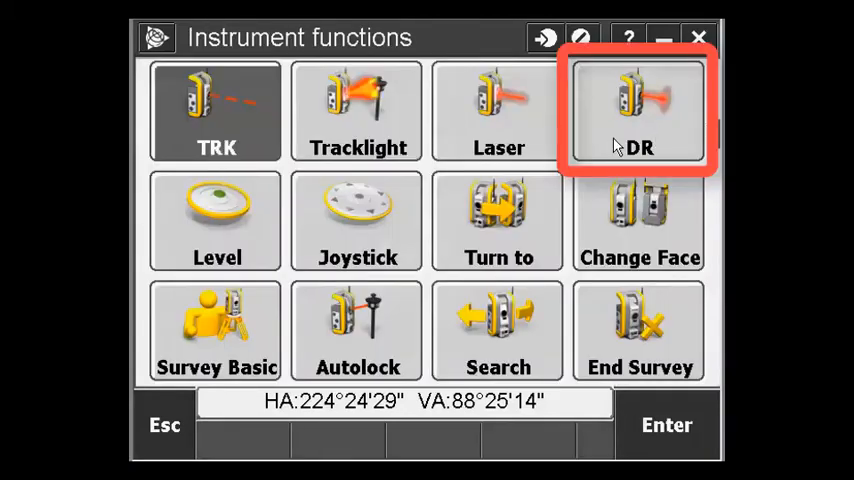
{"action": "left_click", "coordinate": [640, 110]}
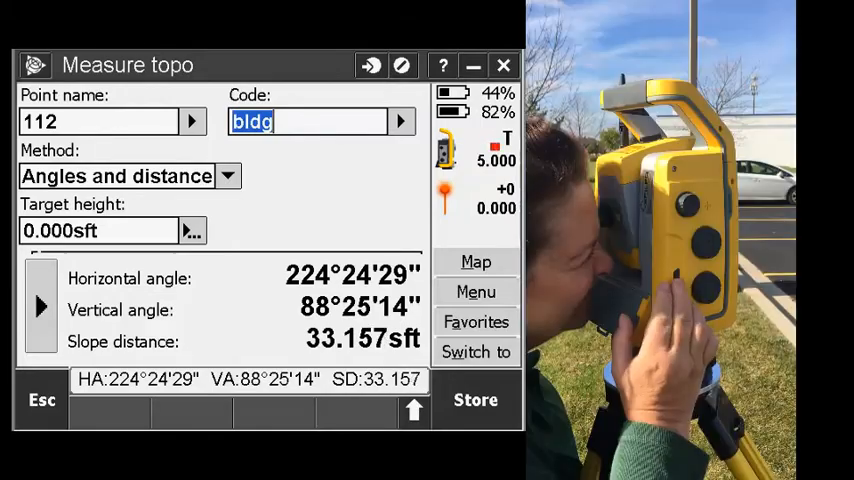
Store building points 112 through 117 with code bldg.
{"action": "left_click", "coordinate": [474, 400]}
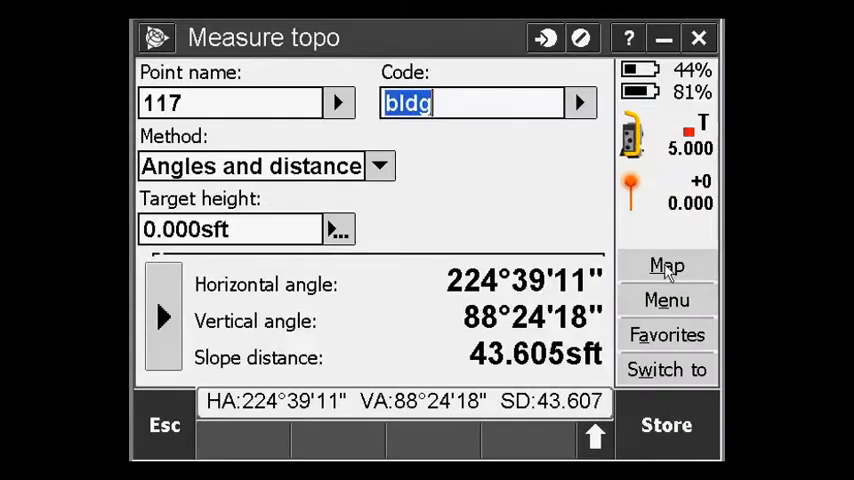
{"action": "left_click", "coordinate": [666, 264]}
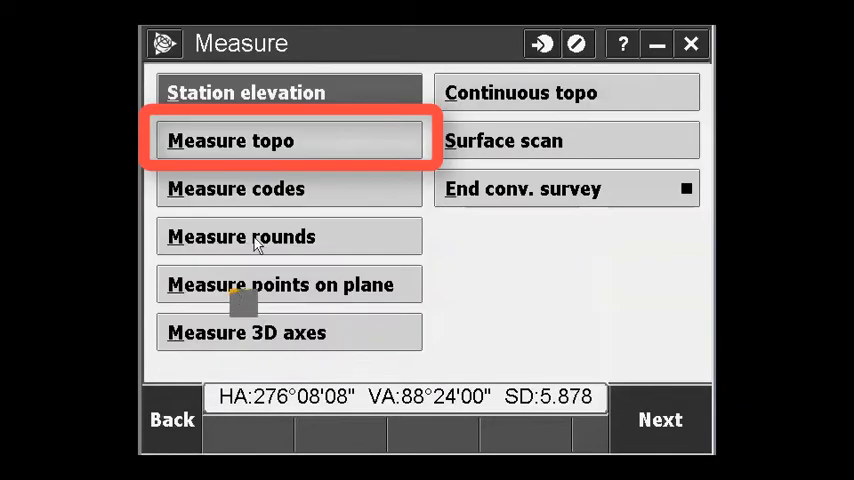
Give point 121 the Circular object method and the feature code tree.
{"action": "left_click", "coordinate": [288, 140]}
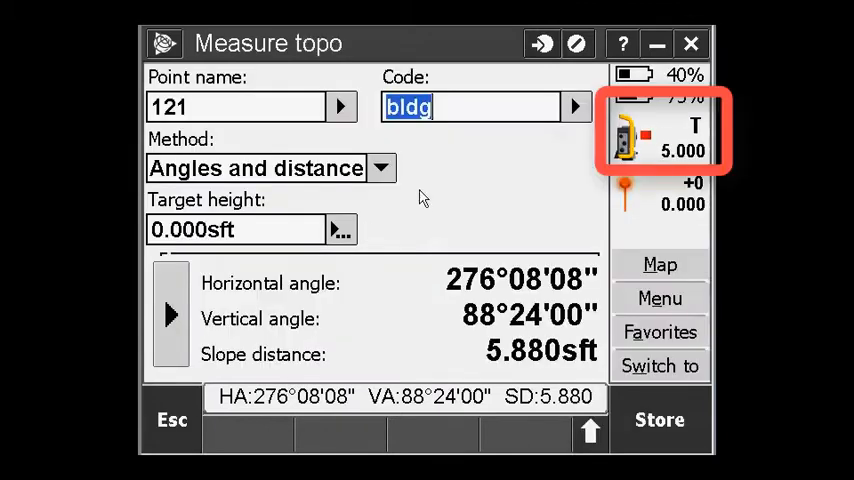
{"action": "left_click", "coordinate": [380, 168]}
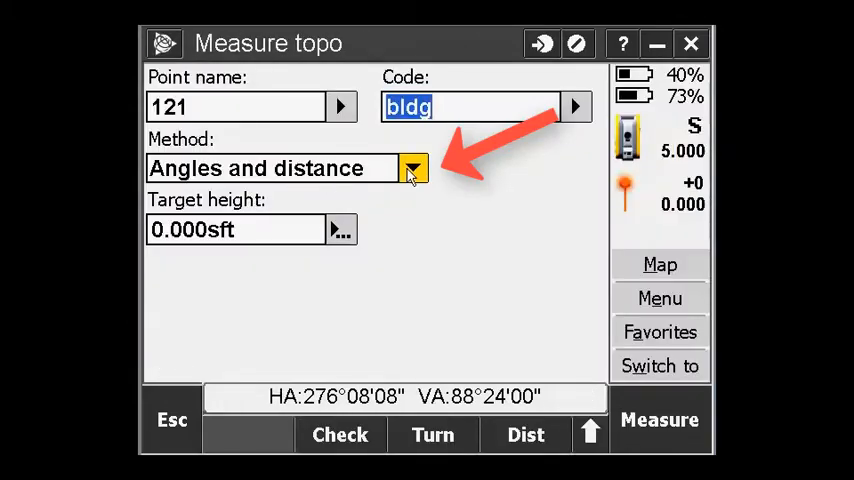
{"action": "left_click", "coordinate": [412, 168]}
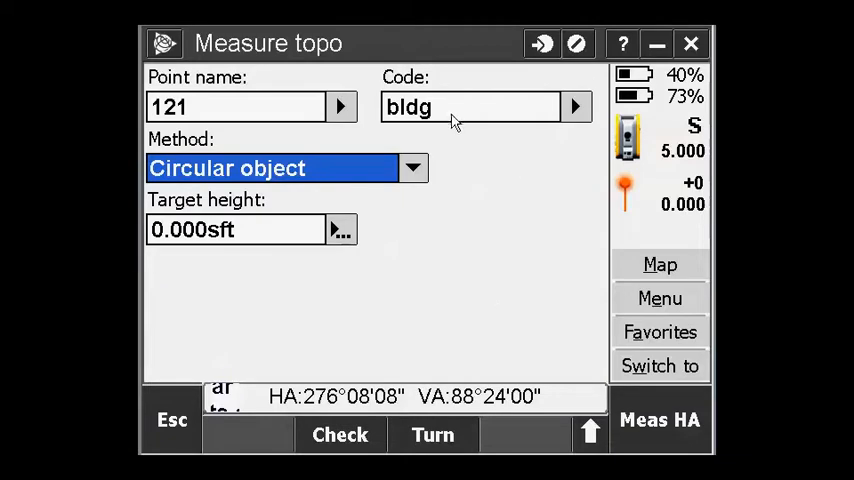
{"action": "left_click", "coordinate": [576, 108]}
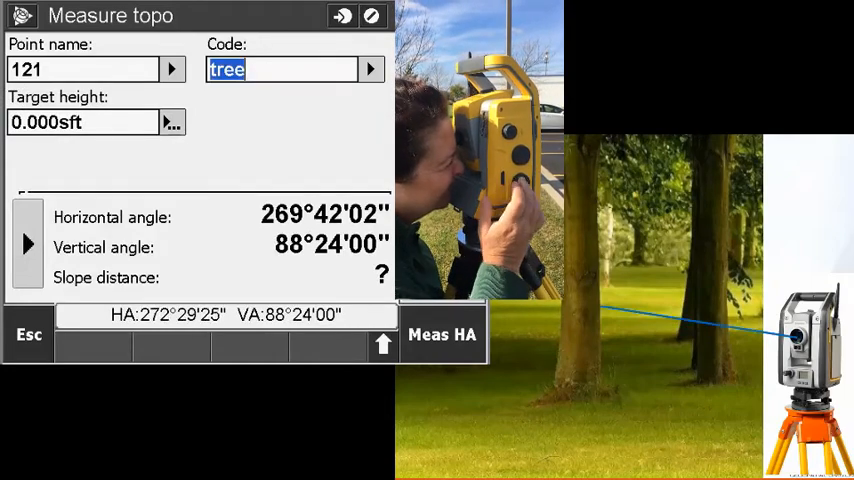
Measure the trunk edge angles, store tree point 121 with its radius, and sight tree 122.
{"action": "left_click", "coordinate": [442, 334]}
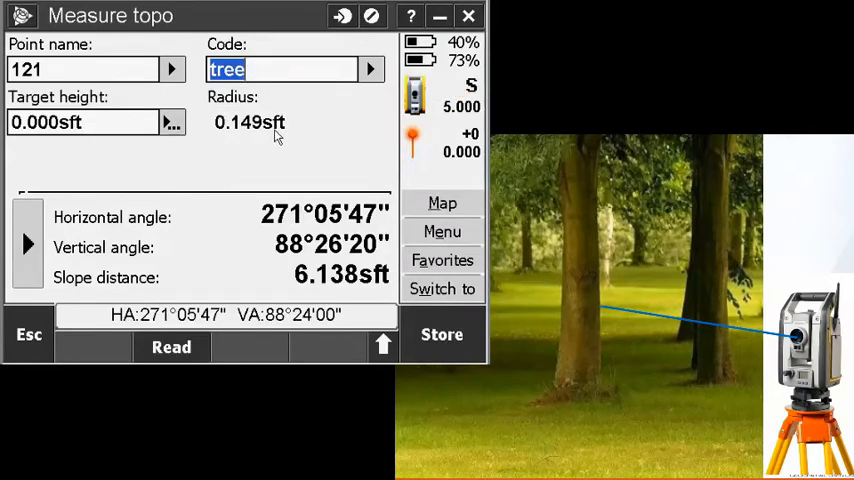
{"action": "left_click", "coordinate": [440, 334]}
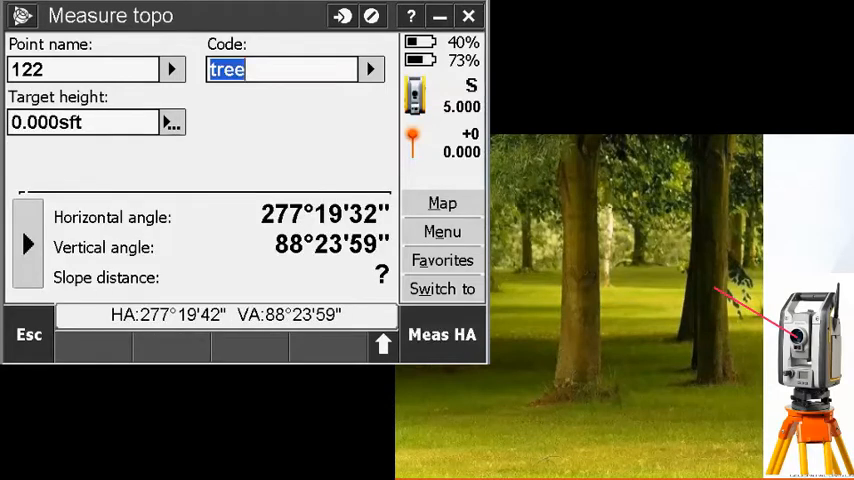
{"action": "left_click", "coordinate": [442, 334]}
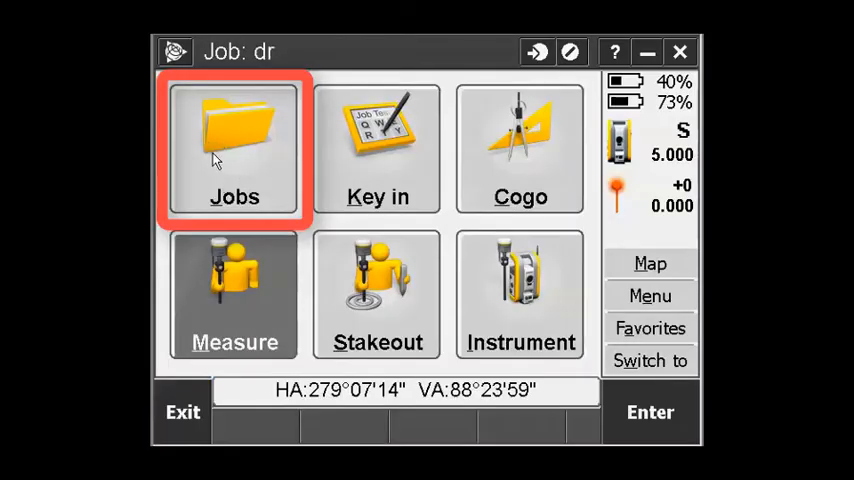
Review the job's points and show the stored tree's circular-object radius of 0.188 sft.
{"action": "left_click", "coordinate": [234, 140]}
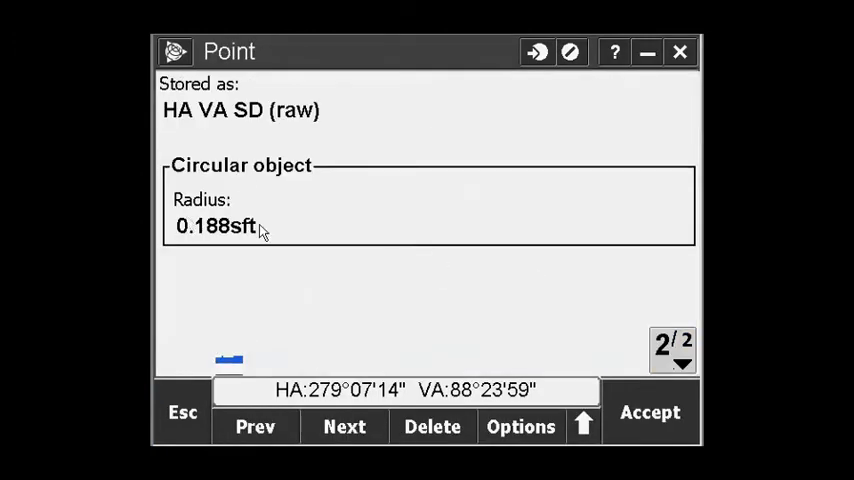
{"action": "mouse_move", "coordinate": [228, 304]}
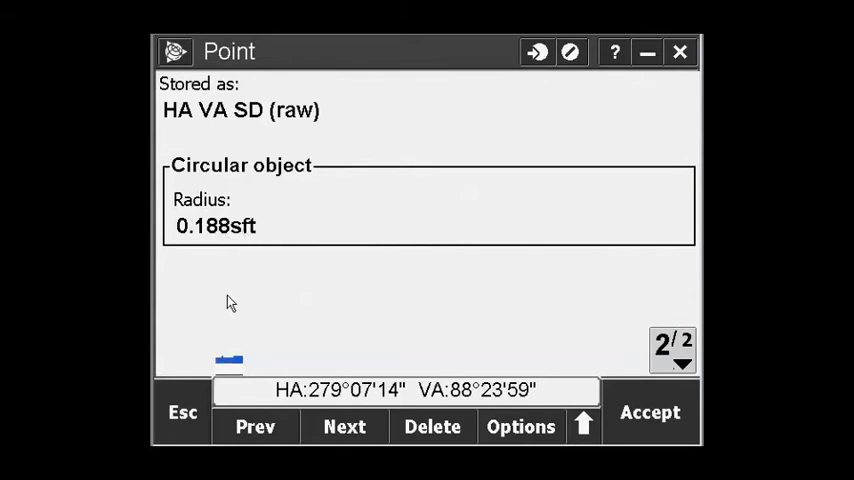
{"action": "mouse_move", "coordinate": [316, 316]}
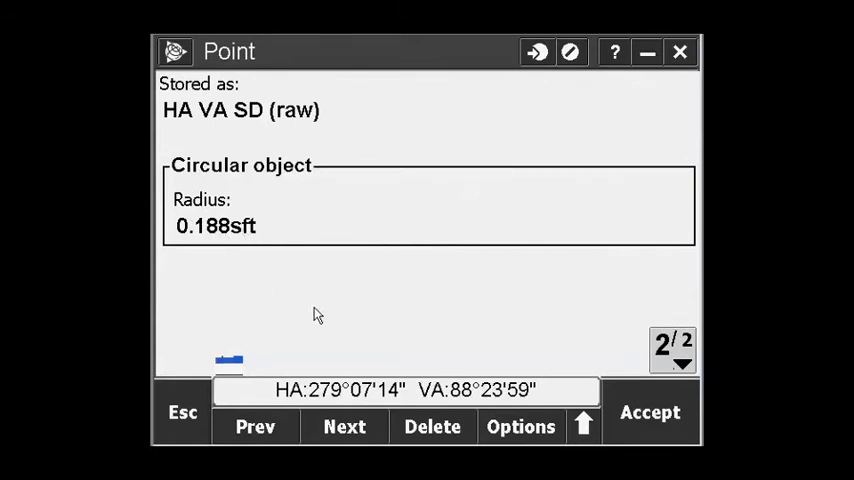